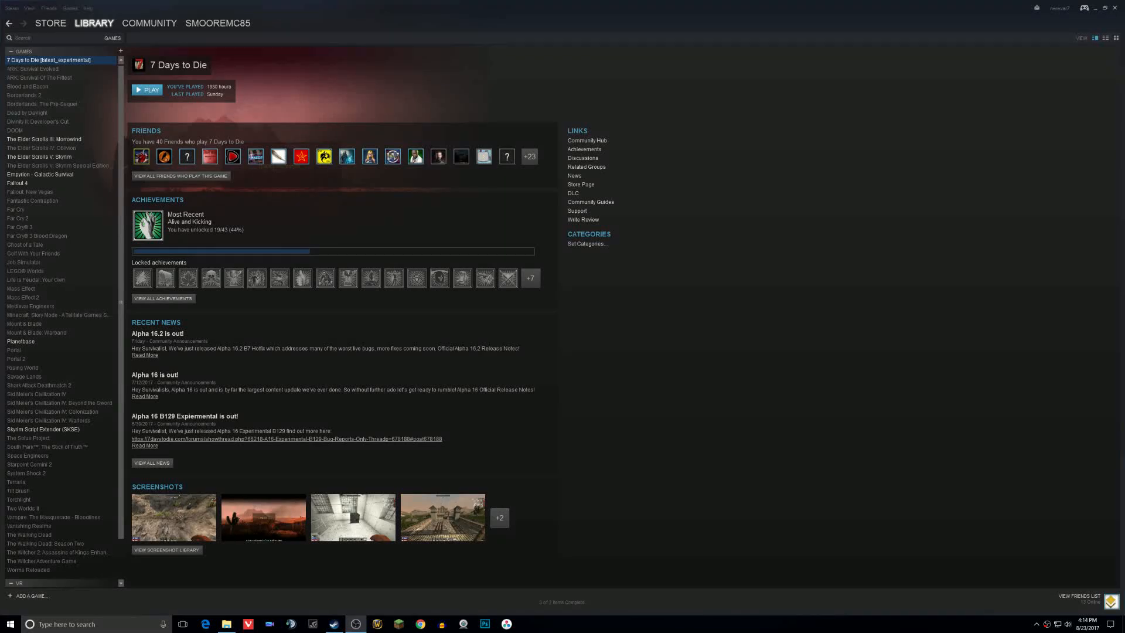
pyautogui.moveTo(876, 224)
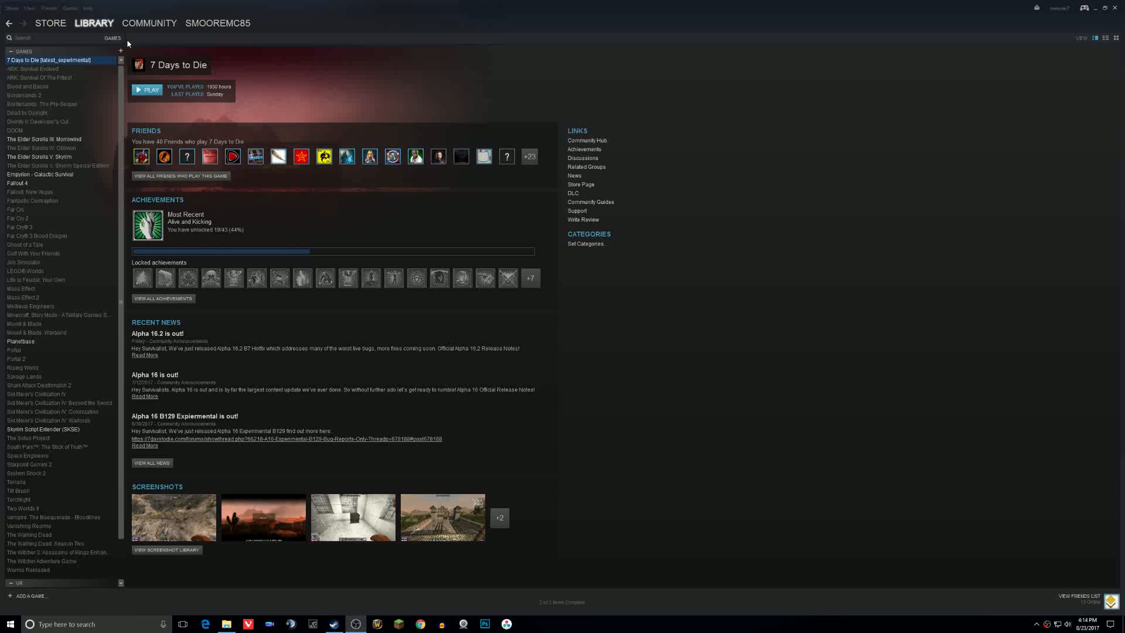
# - Check the 7 Days to Die Betas properties, keeping latest_experimental as the branch
pyautogui.rightClick(43, 60)
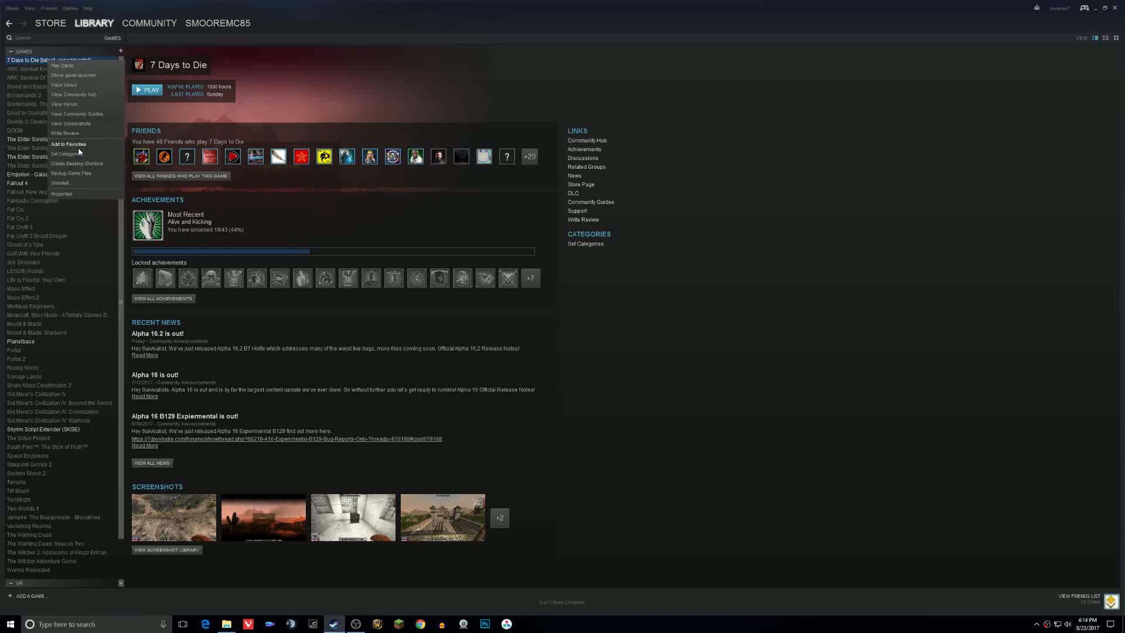
pyautogui.click(62, 194)
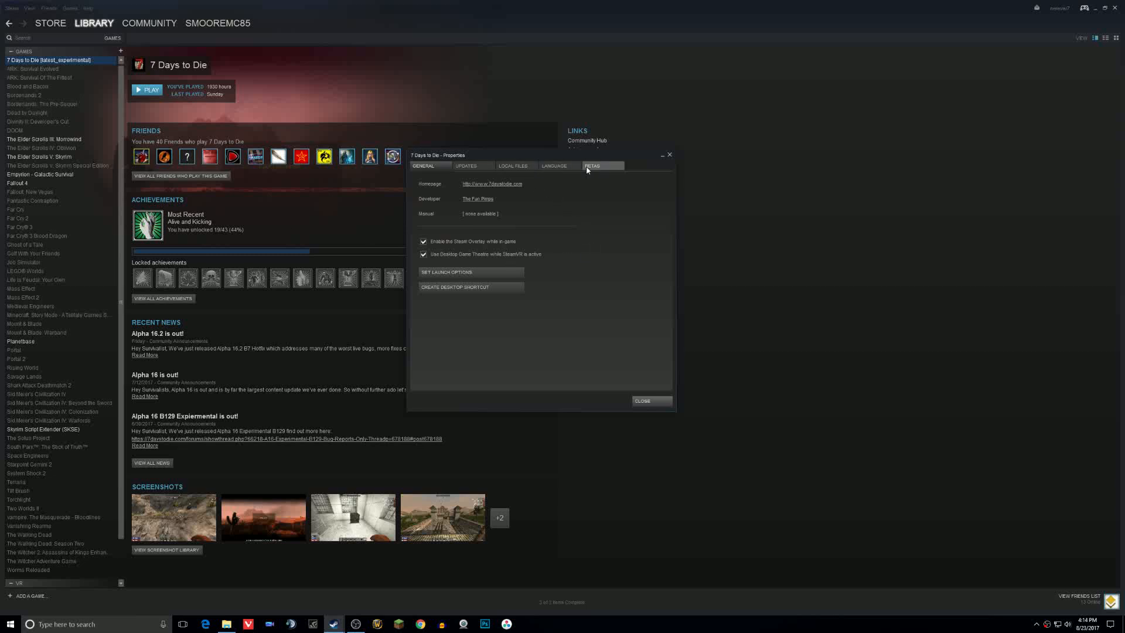
pyautogui.click(592, 166)
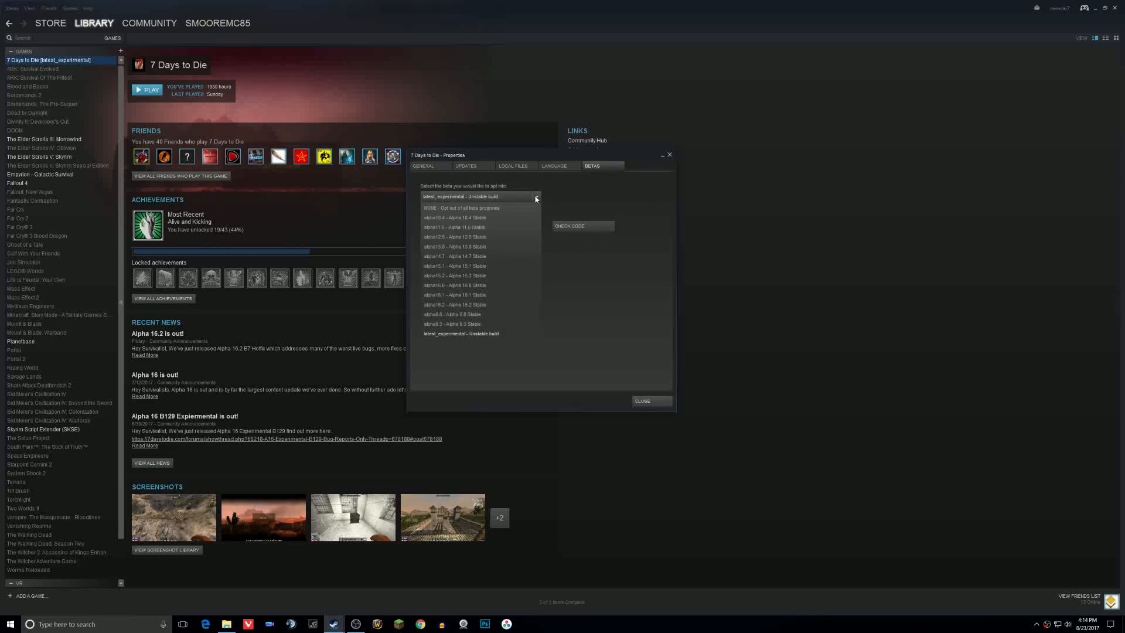
pyautogui.moveTo(454, 274)
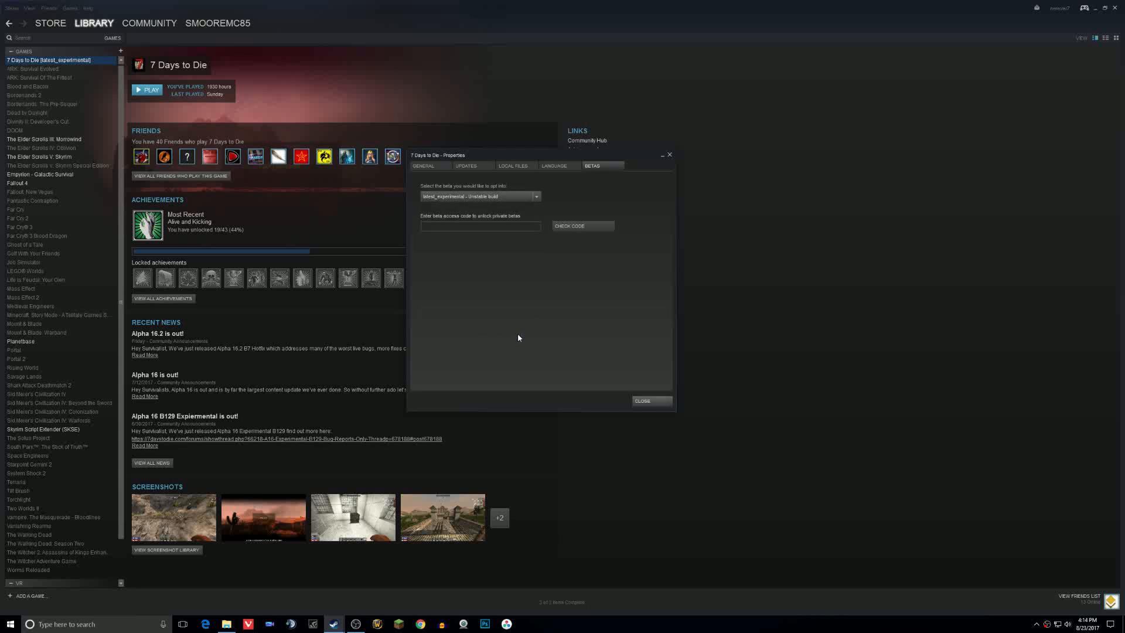
pyautogui.click(640, 400)
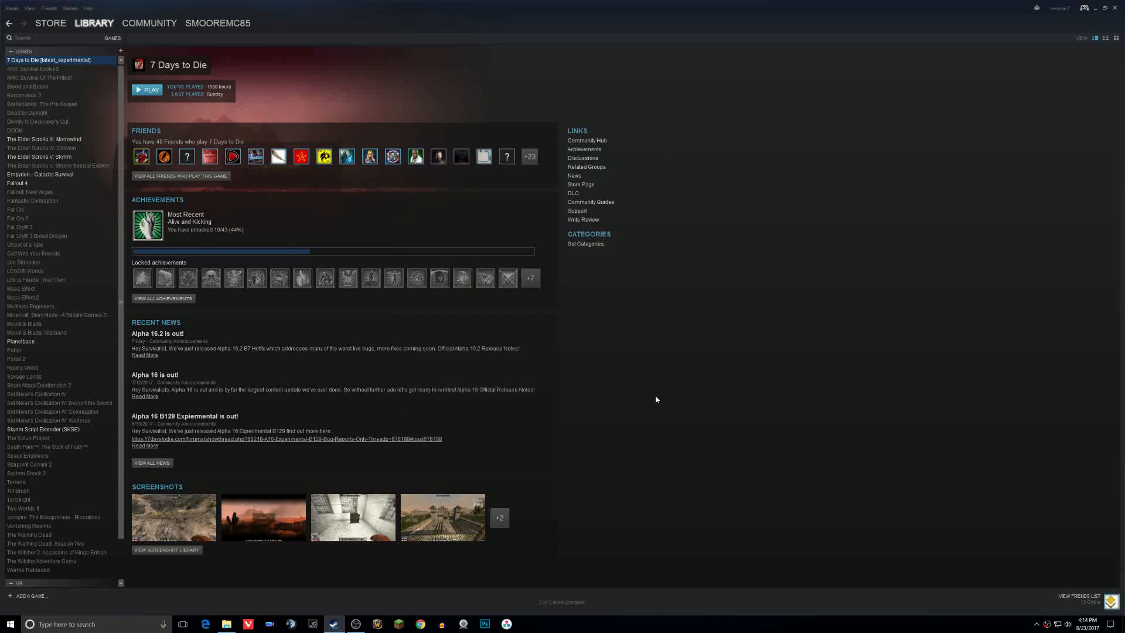
pyautogui.moveTo(658, 381)
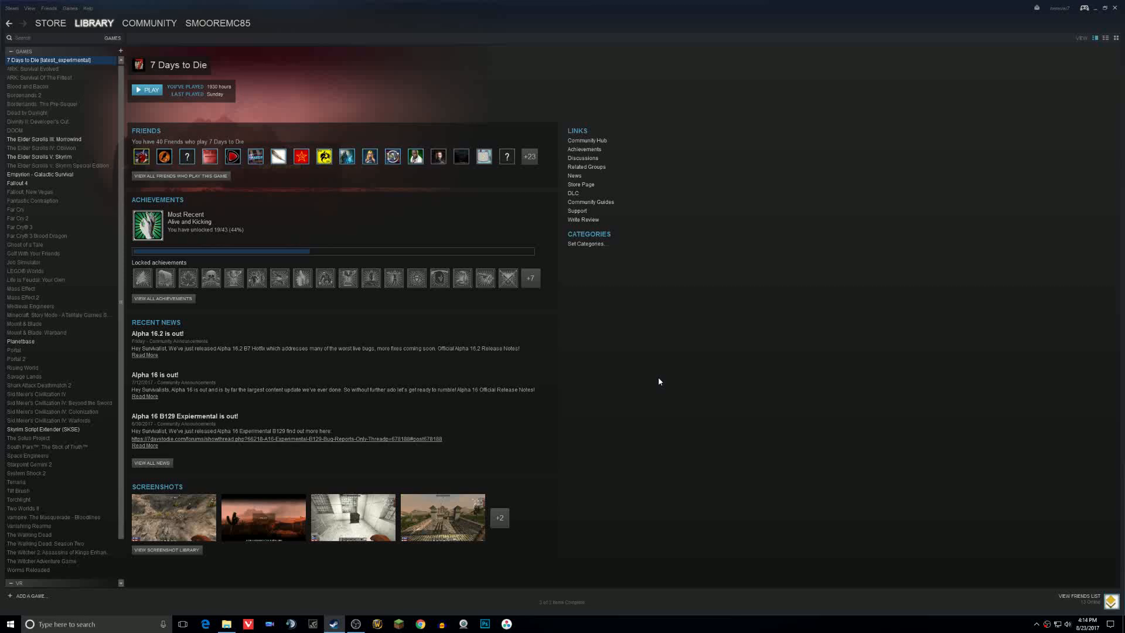
# - Launch 7 Days to Die from its Steam library page
pyautogui.click(147, 90)
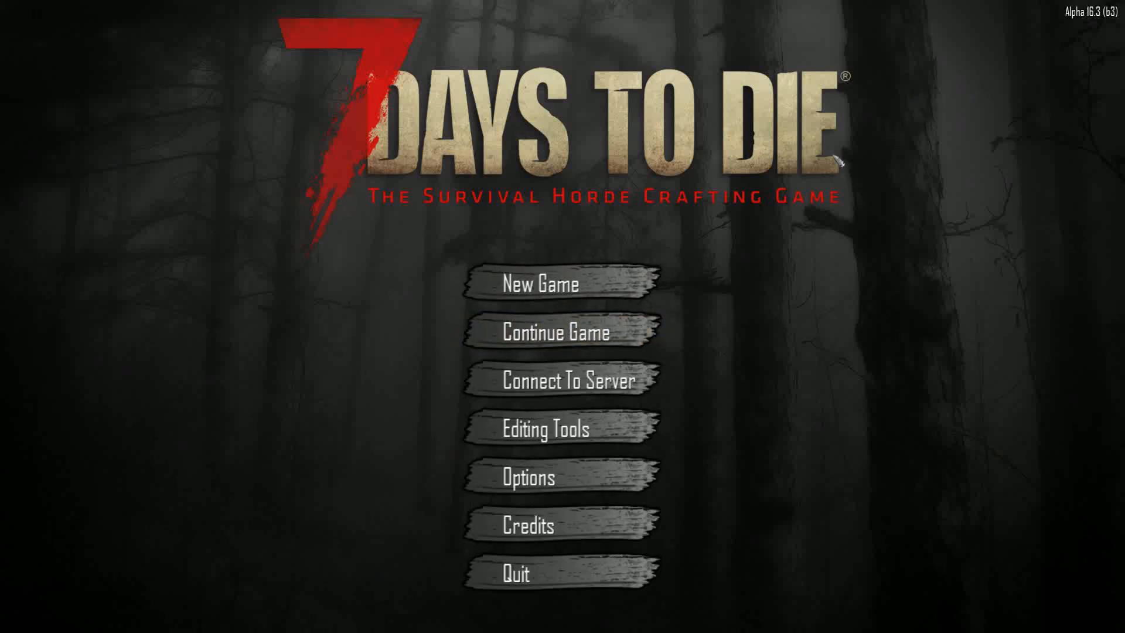
# - Turn Persistent Profiles Off under Continue Game's Standard Options
pyautogui.click(557, 332)
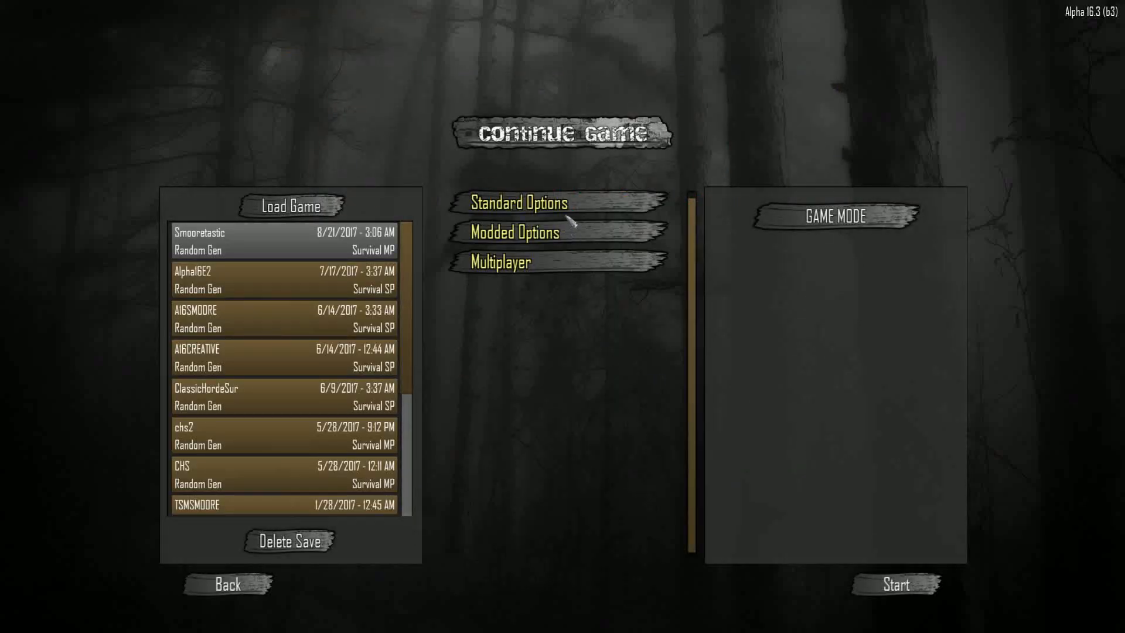
pyautogui.click(517, 202)
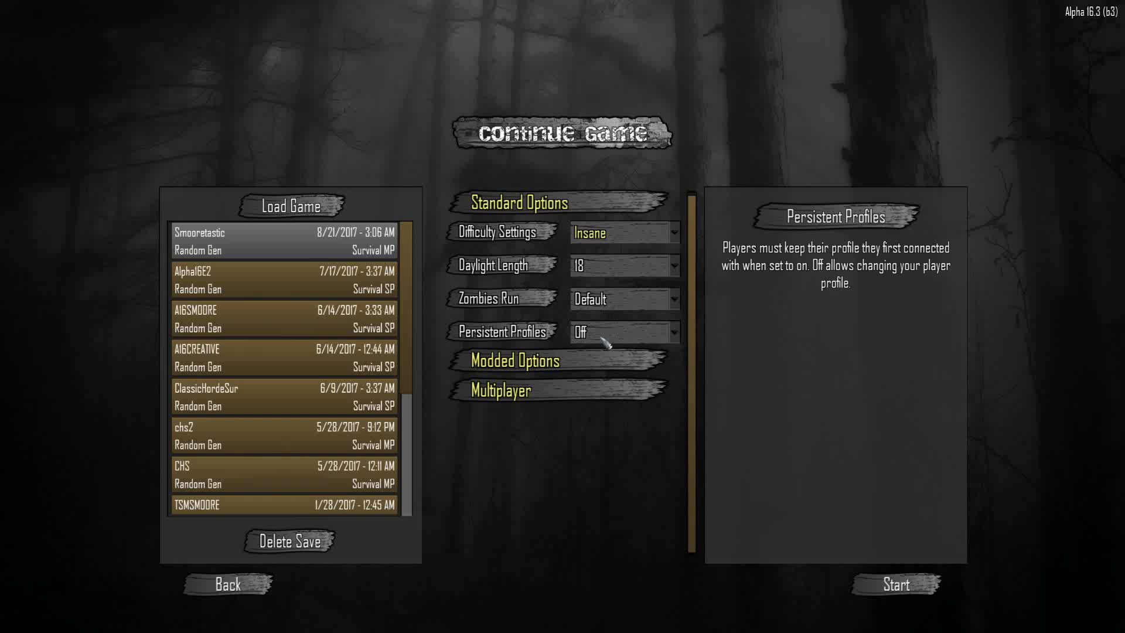
pyautogui.click(623, 332)
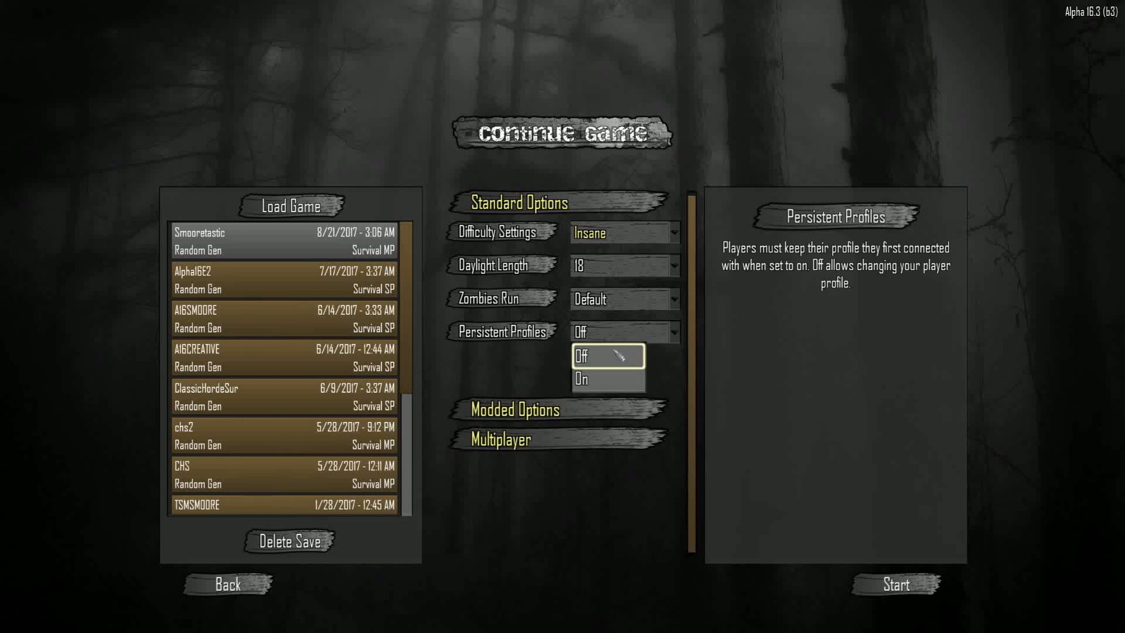
pyautogui.click(607, 356)
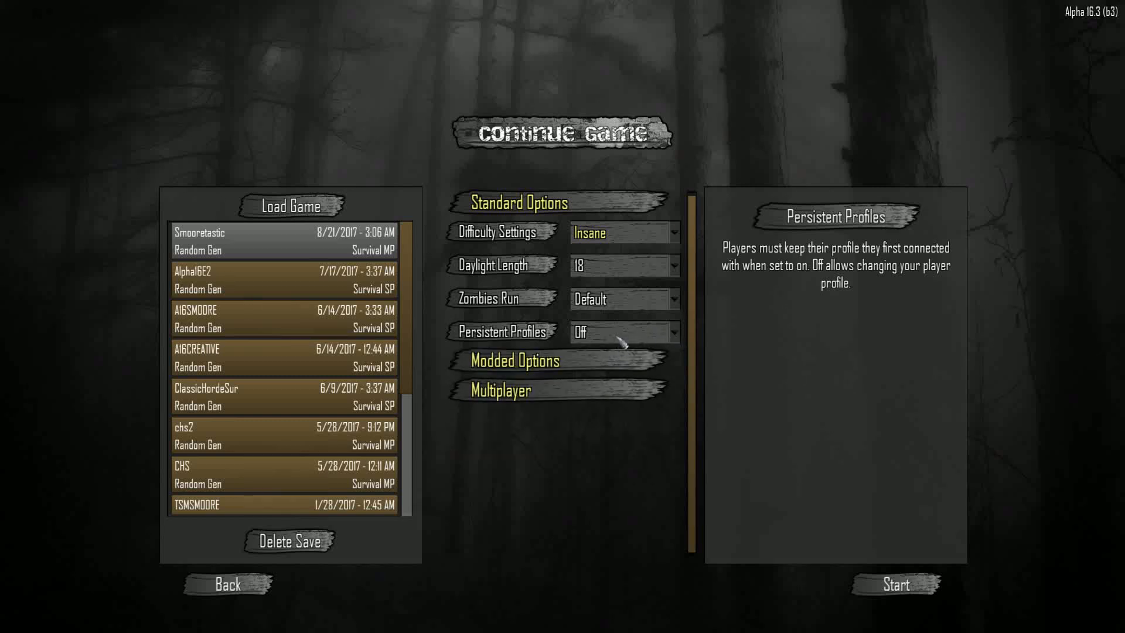